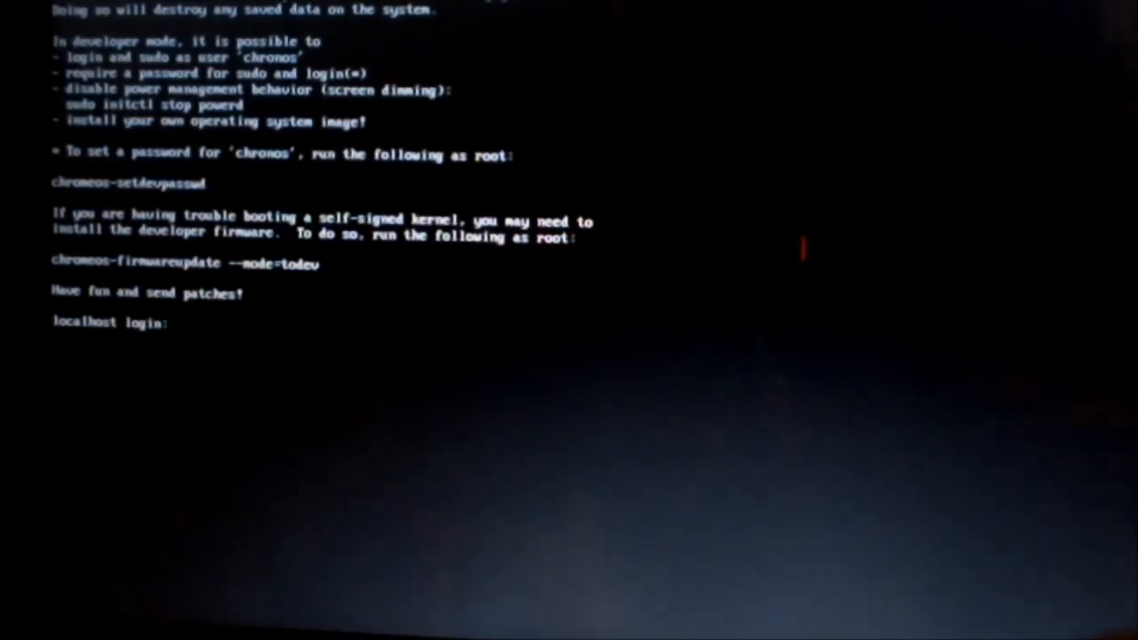
# Step: Log in at the localhost prompt as user chronos
pyautogui.write('chronos')
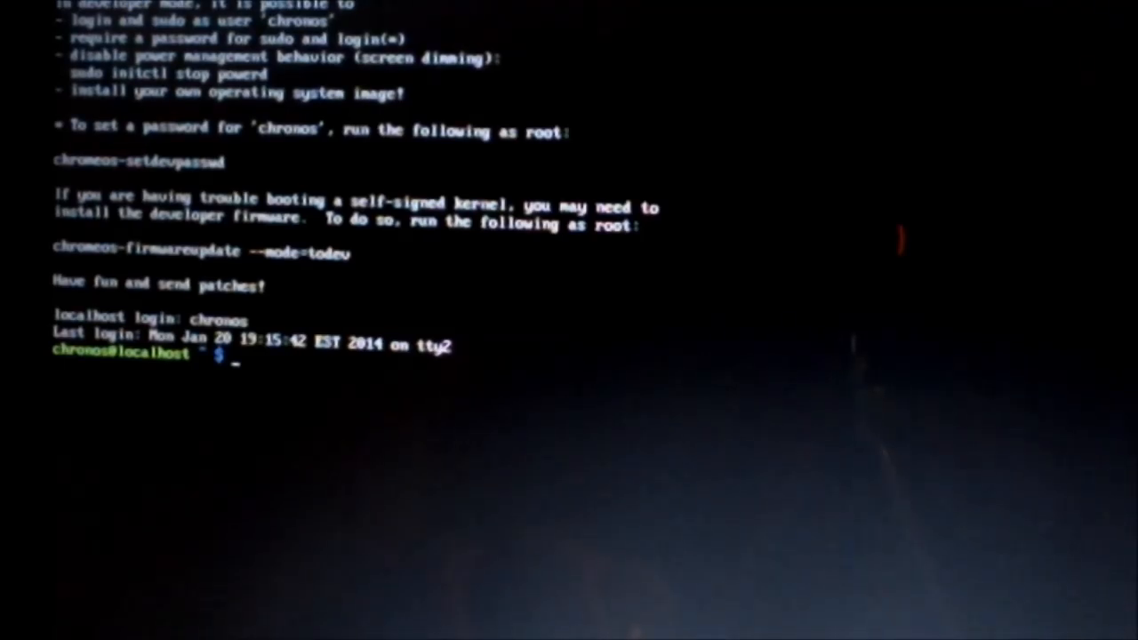
# Step: Run cgpt add -i 6 -P 5 -S 1 /dev/sda without sudo, getting permission denied
pyautogui.write('c')
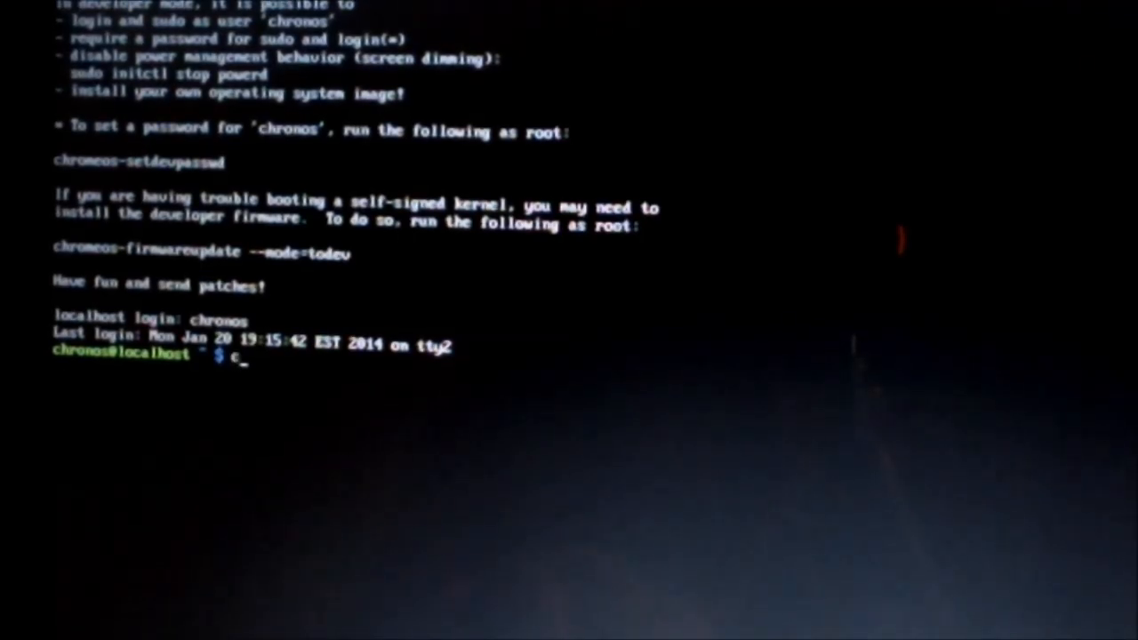
pyautogui.write('gpt')
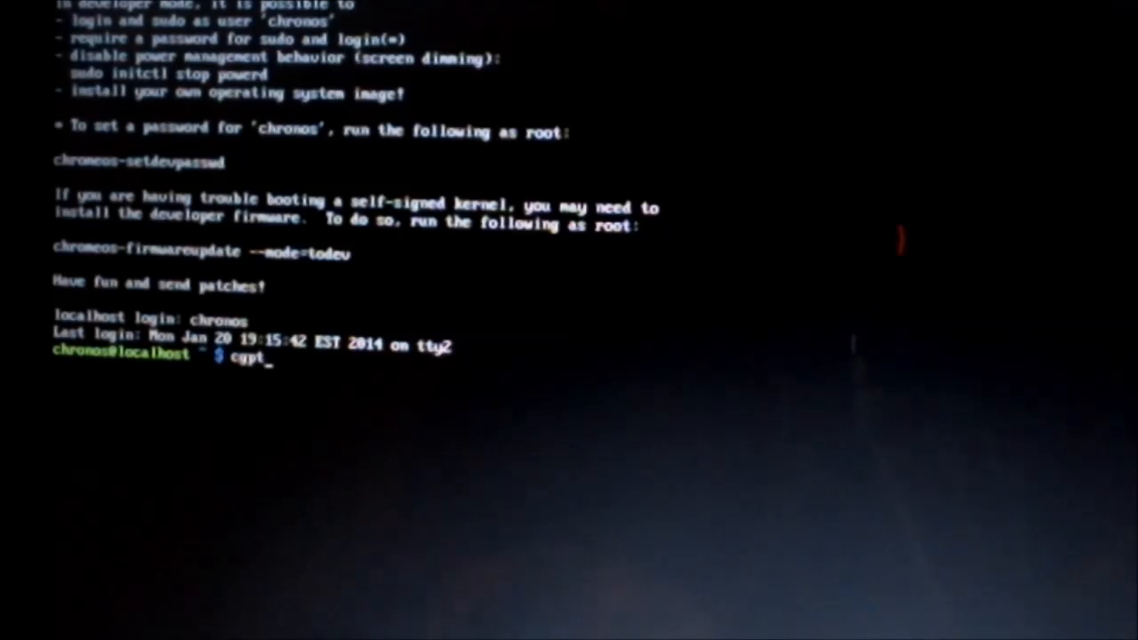
pyautogui.write('add')
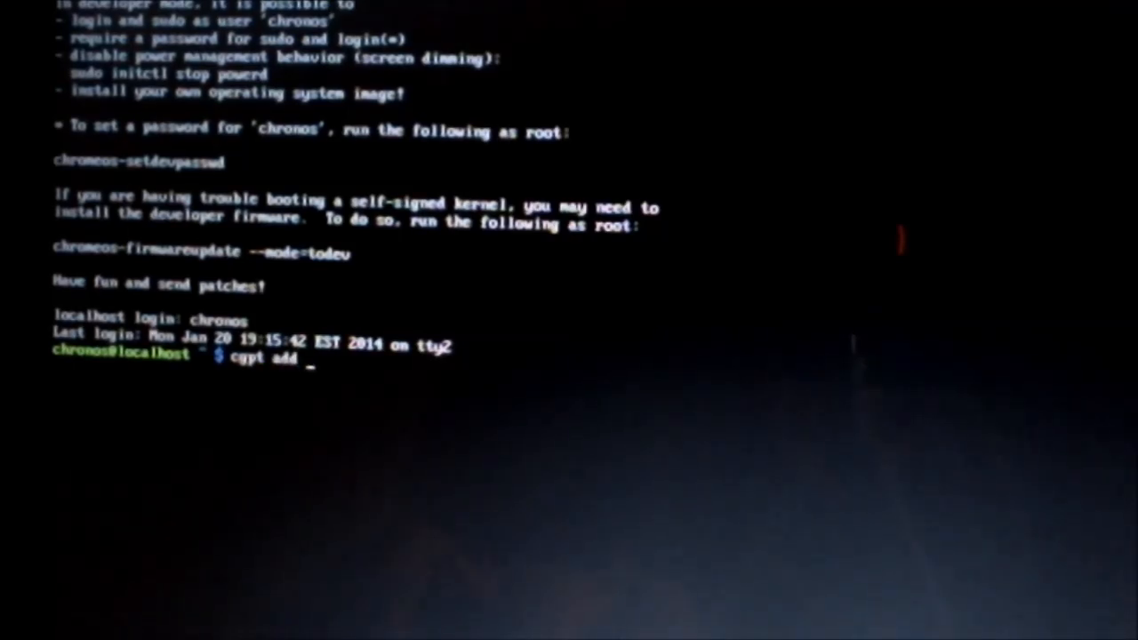
pyautogui.write('-')
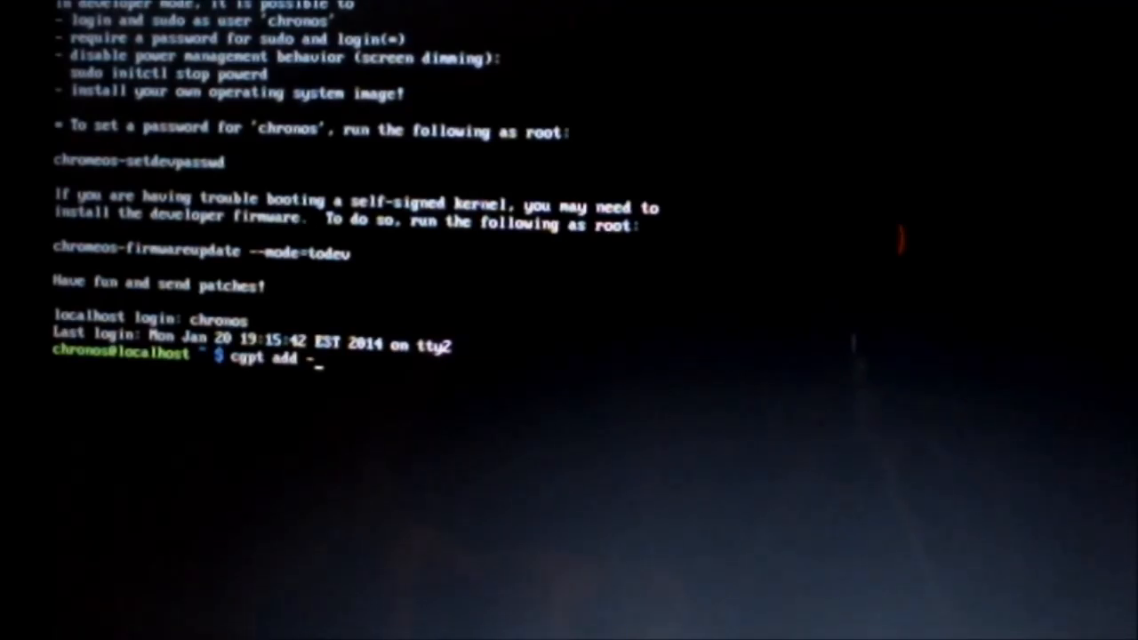
pyautogui.write('i 6')
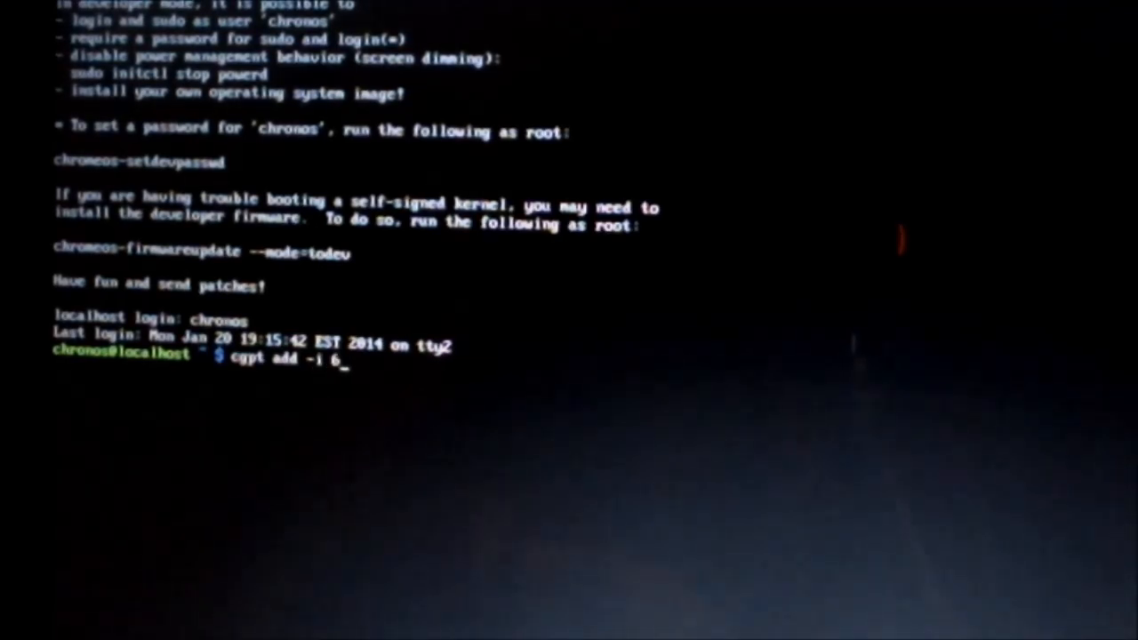
pyautogui.write('-')
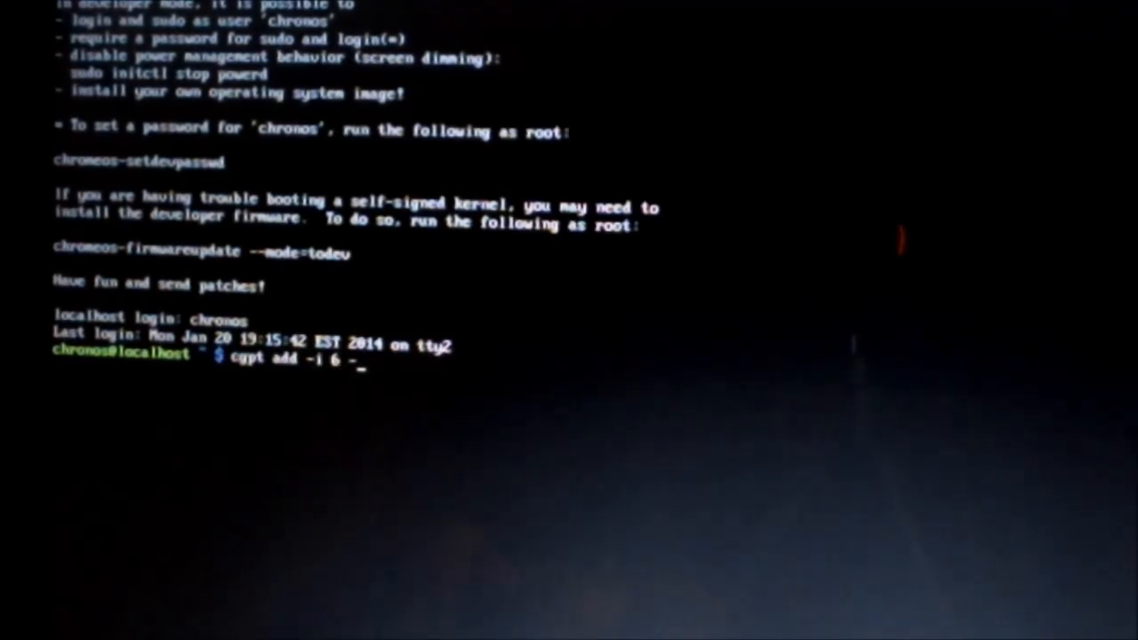
pyautogui.write('-P')
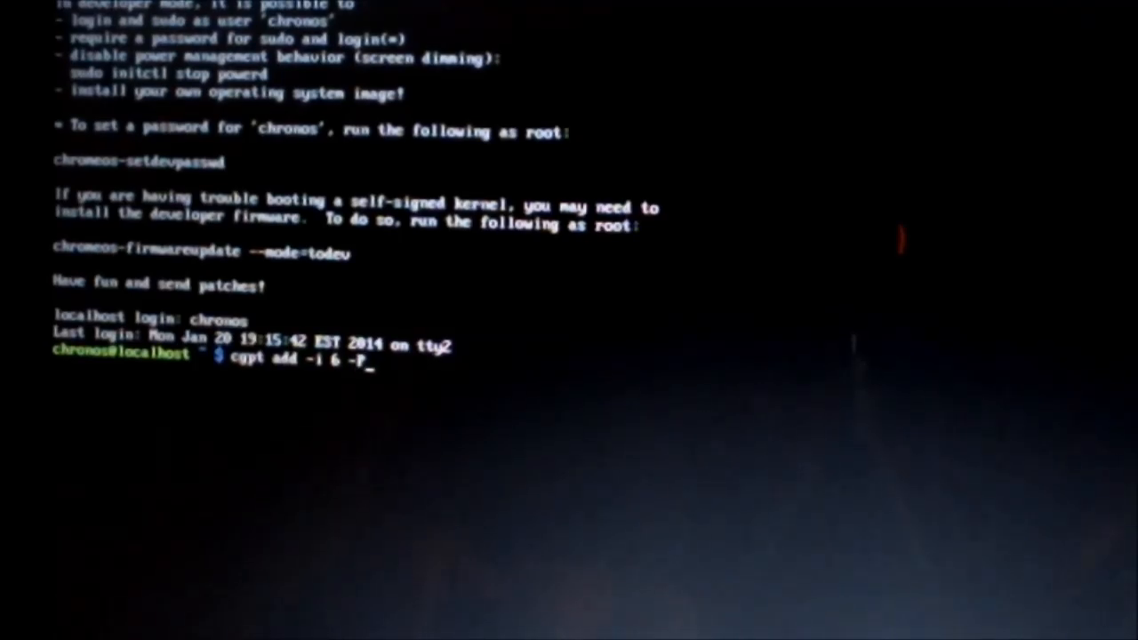
pyautogui.write('5')
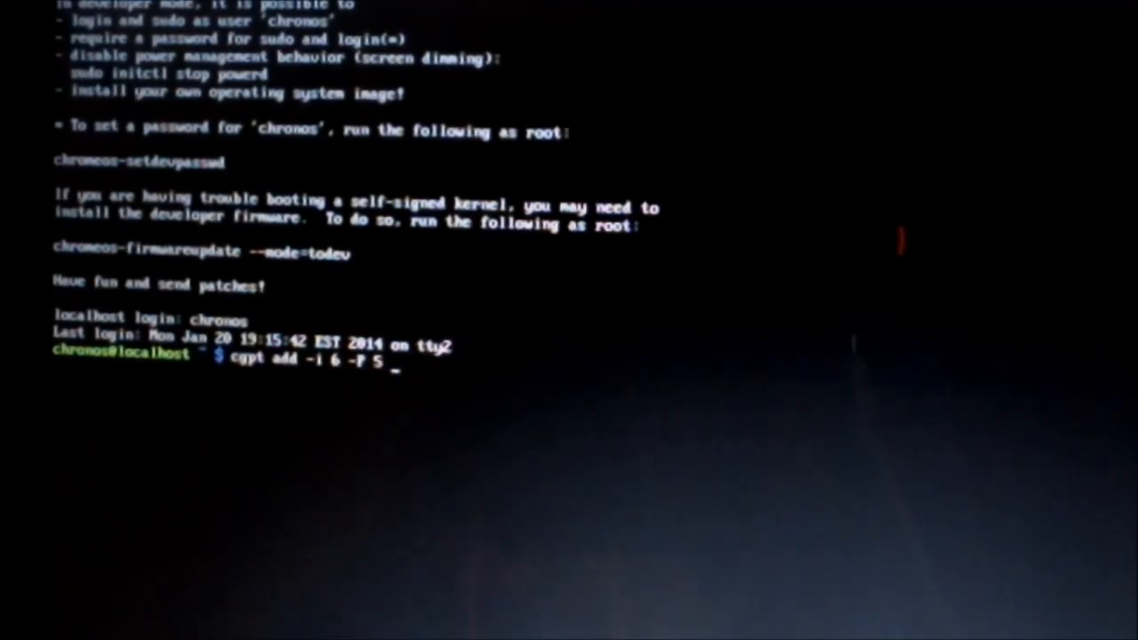
pyautogui.write('-S 1')
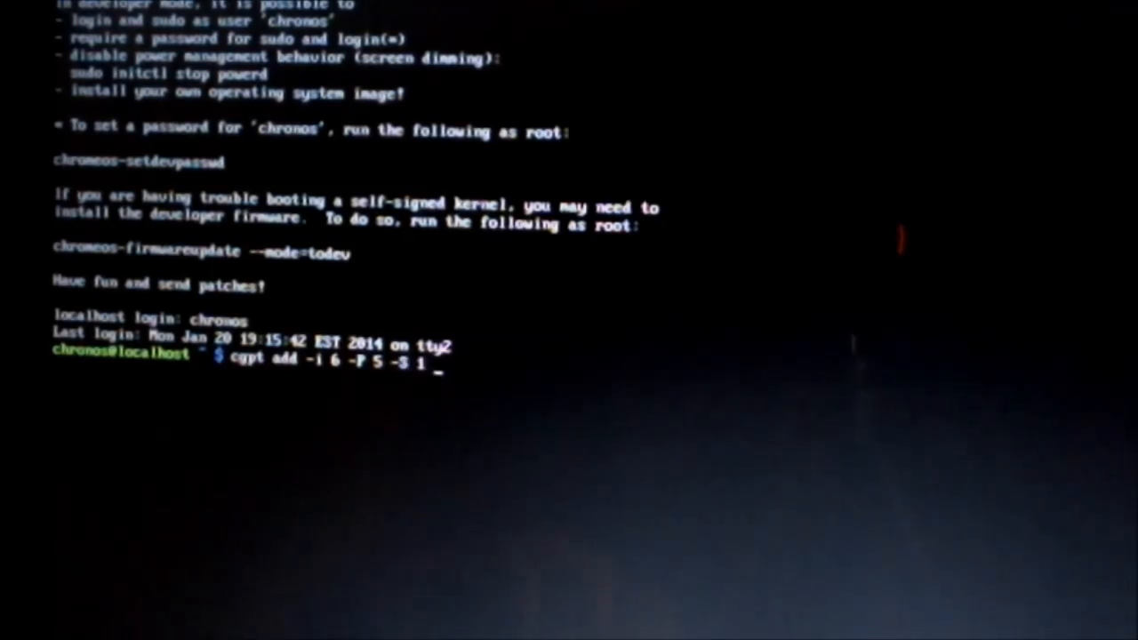
pyautogui.write('/')
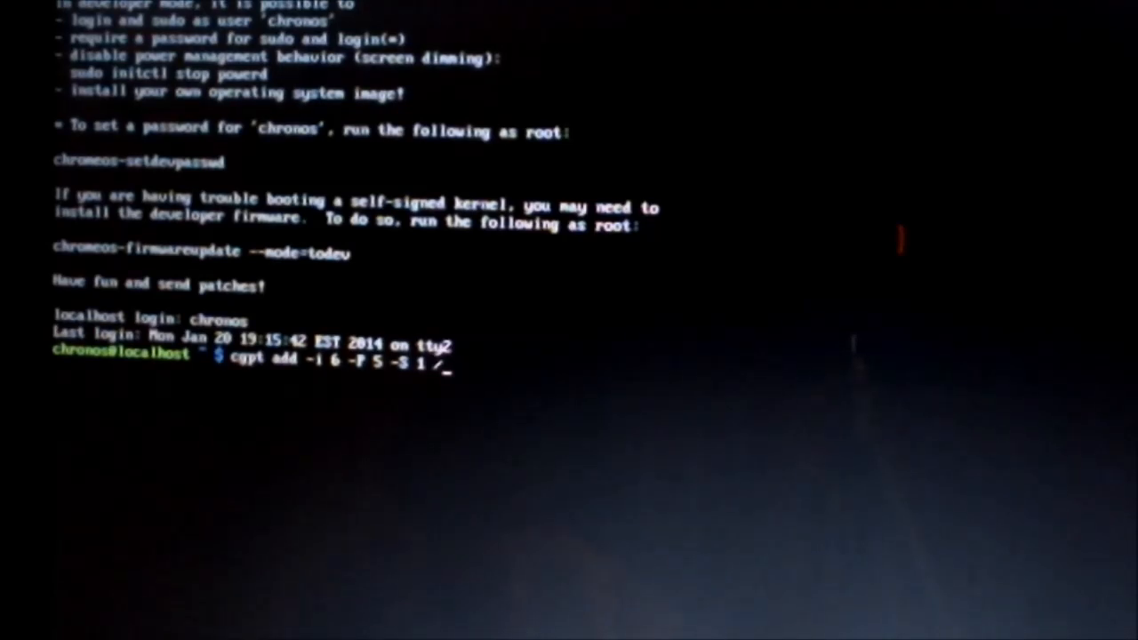
pyautogui.write('dev')
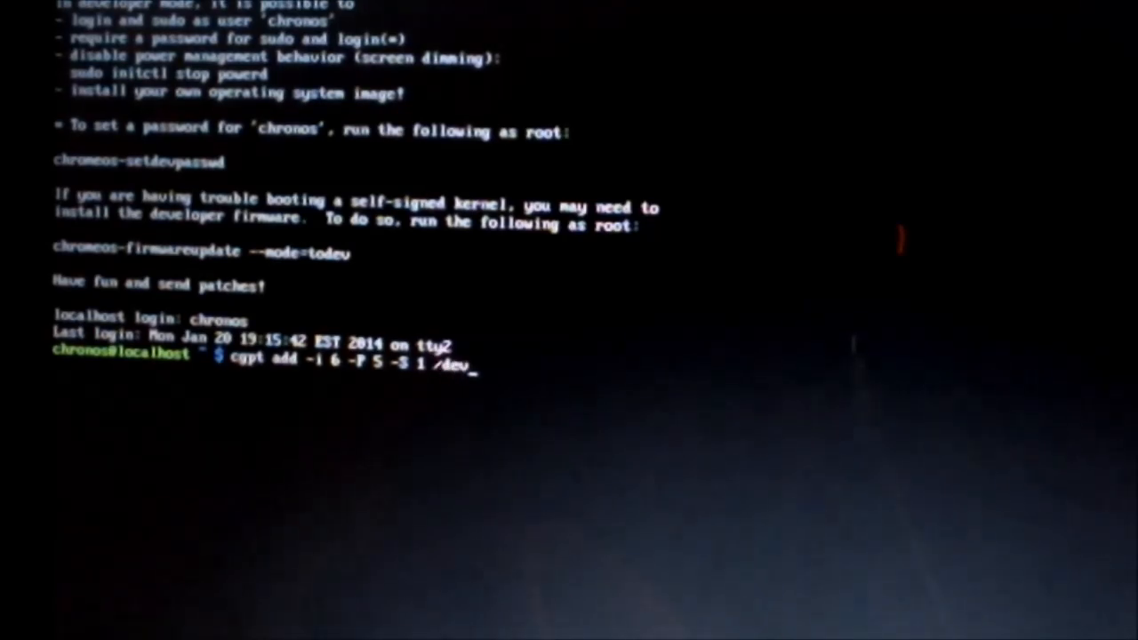
pyautogui.write('s')
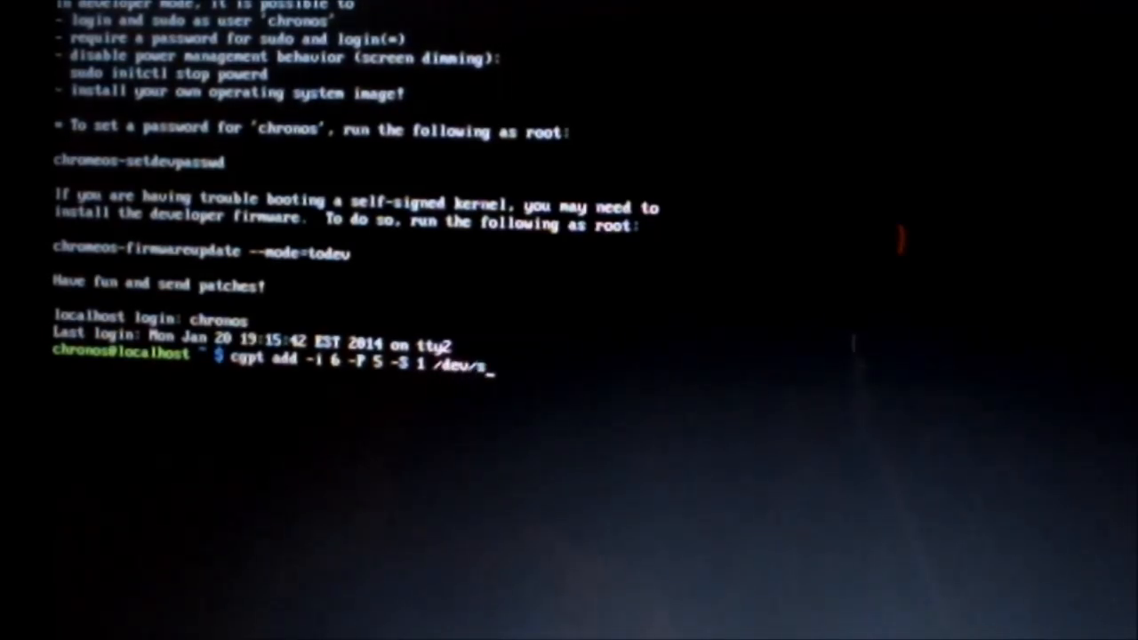
pyautogui.write('da')
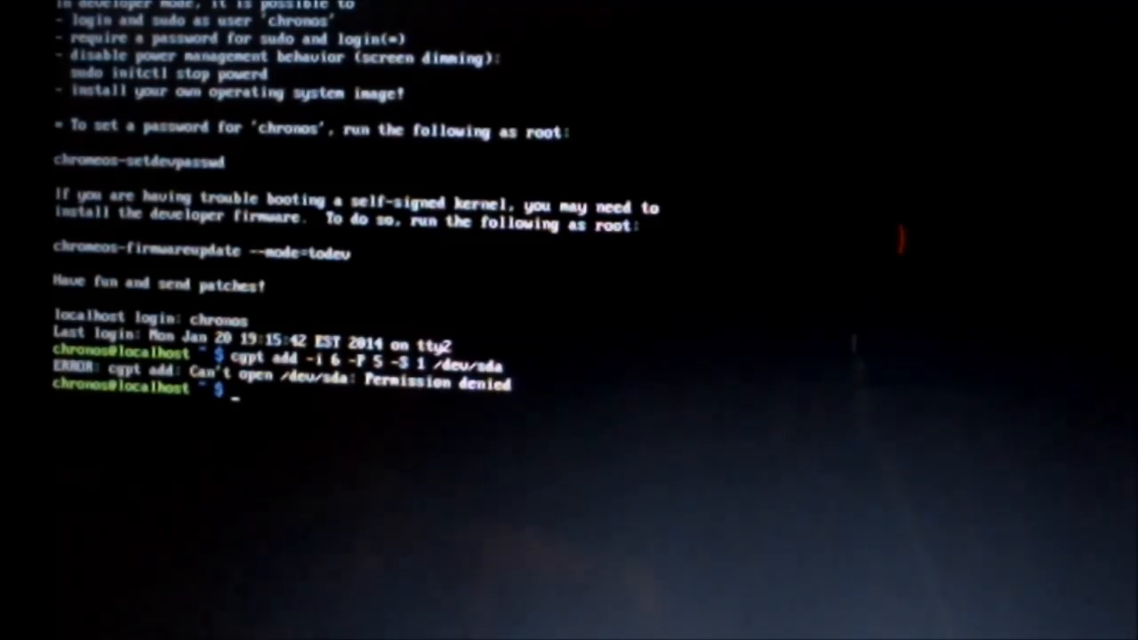
# Step: Rerun the command as sudo cgpt add -i 6 -P 5 -S 1 /dev/sda, succeeding without error
pyautogui.write('su')
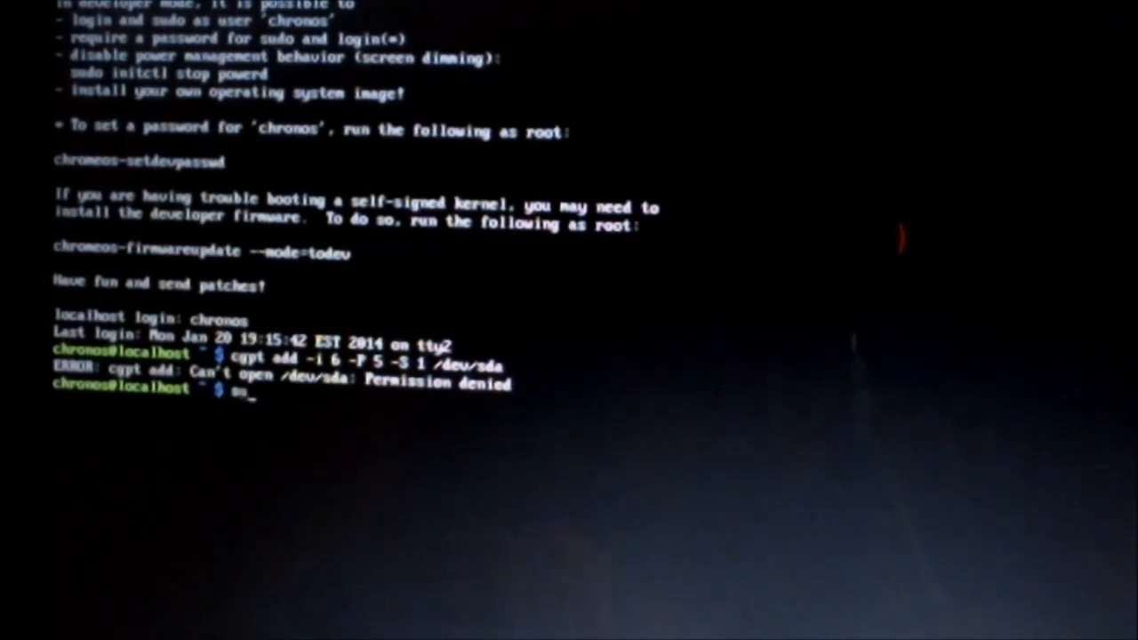
pyautogui.write('sudo cg')
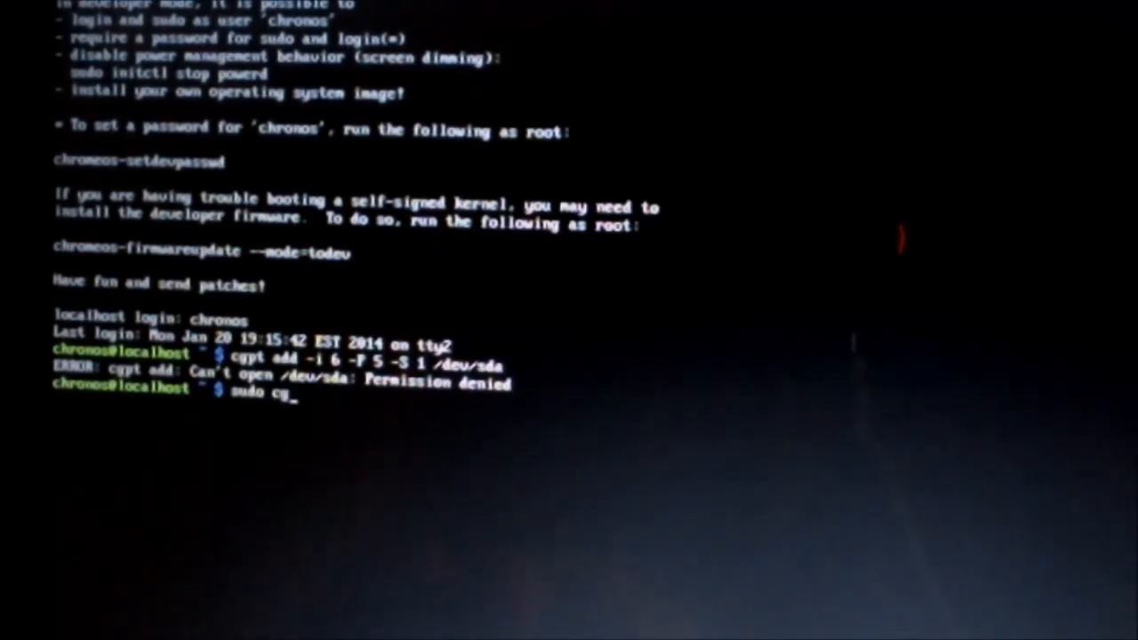
pyautogui.write('pt')
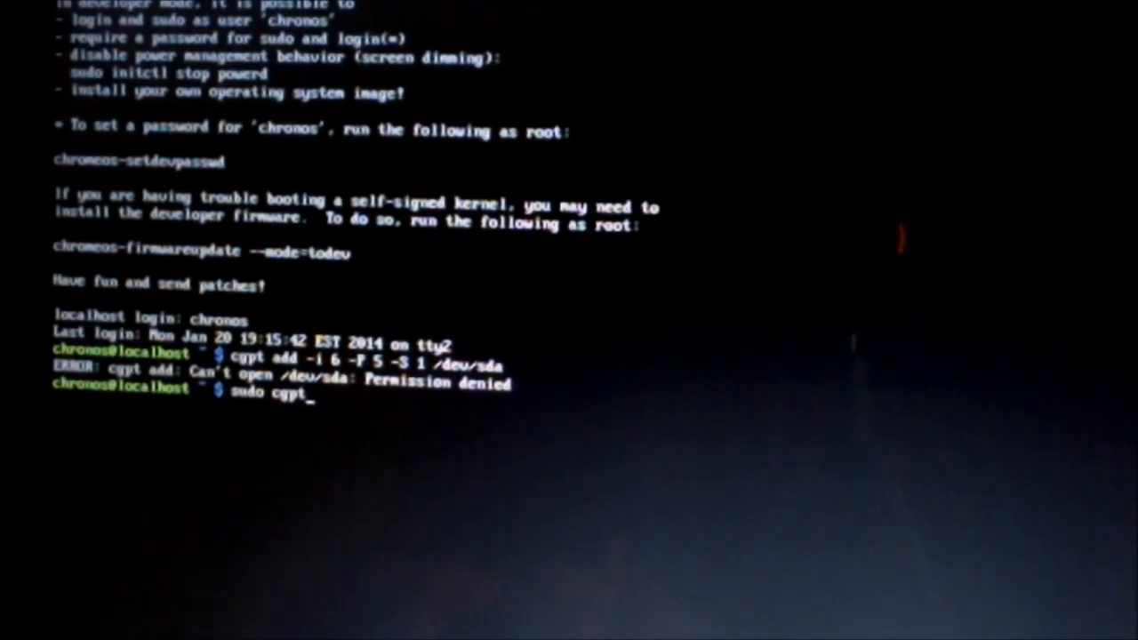
pyautogui.write('add -i 6')
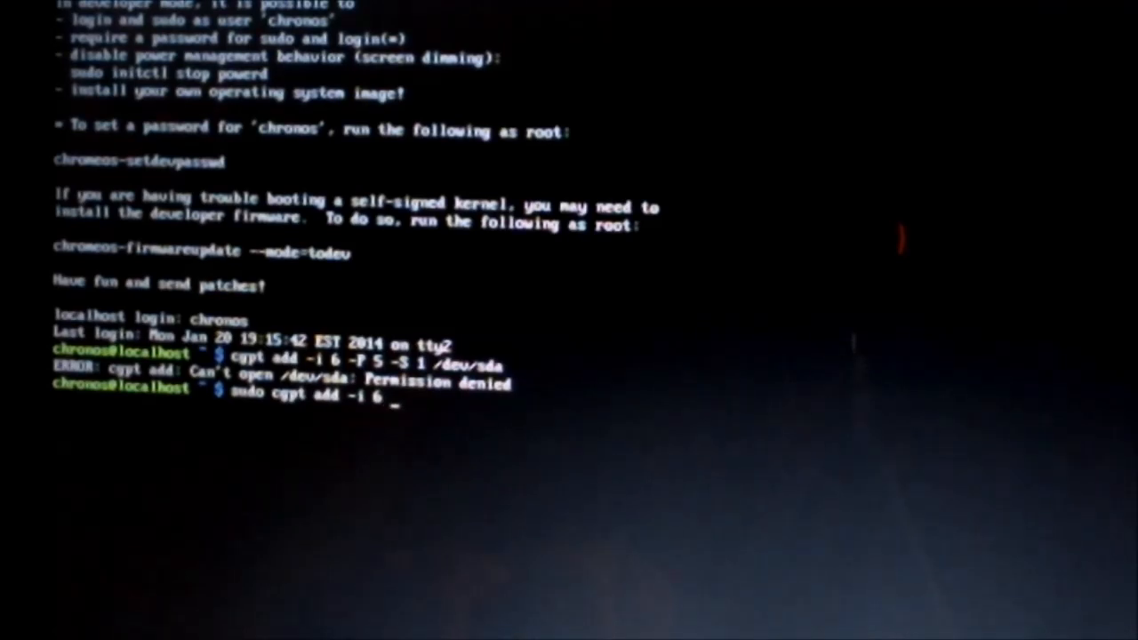
pyautogui.write('-P')
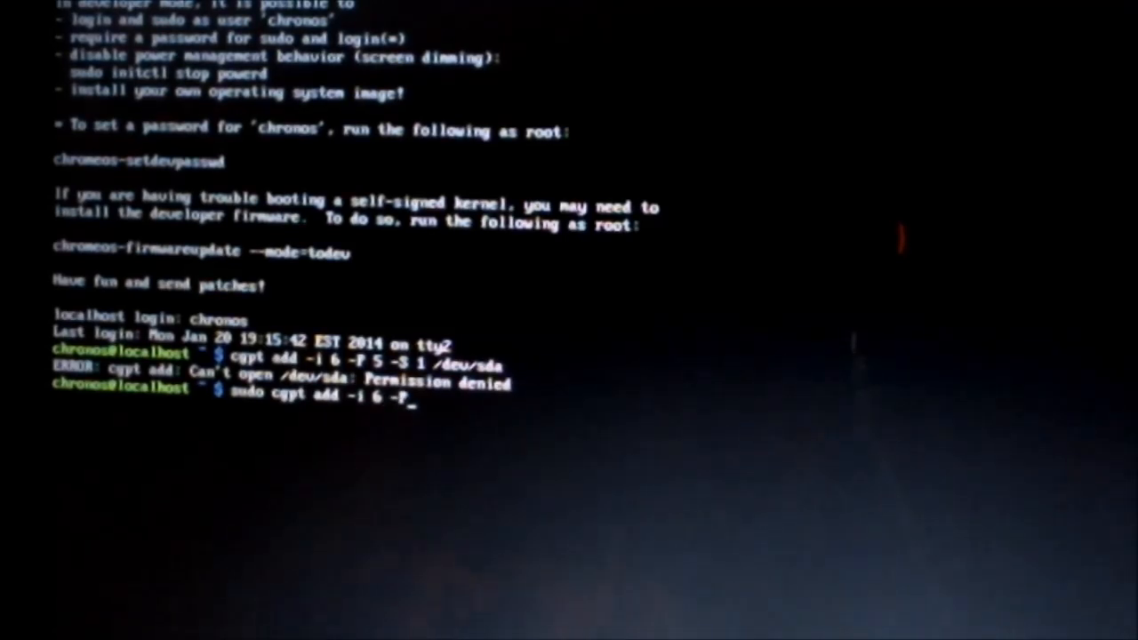
pyautogui.write('5')
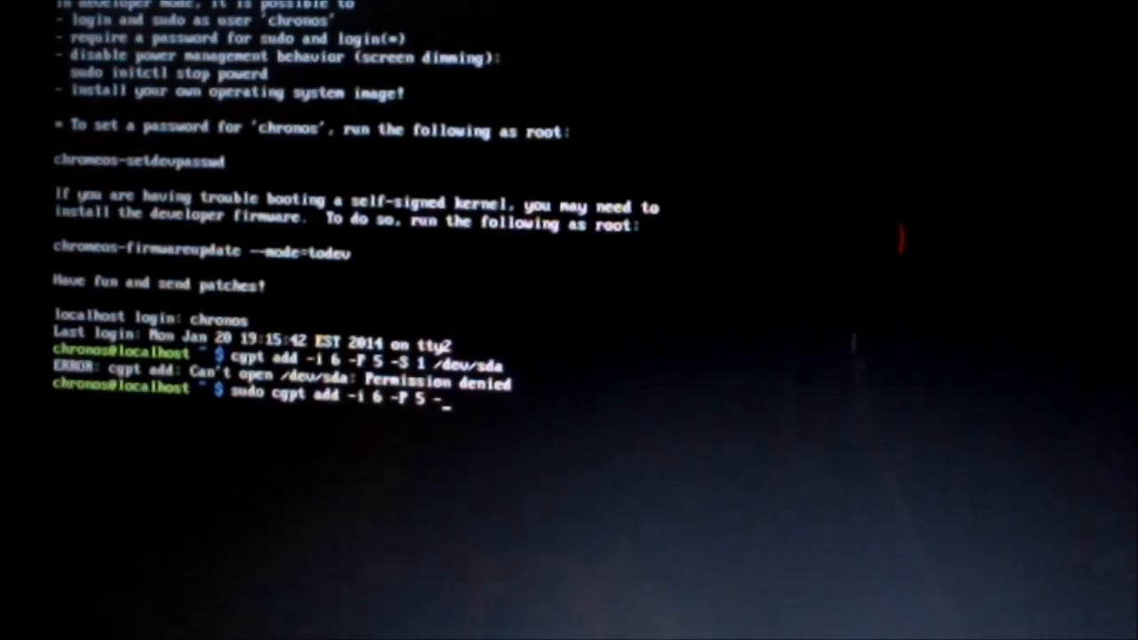
pyautogui.write('-S 1')
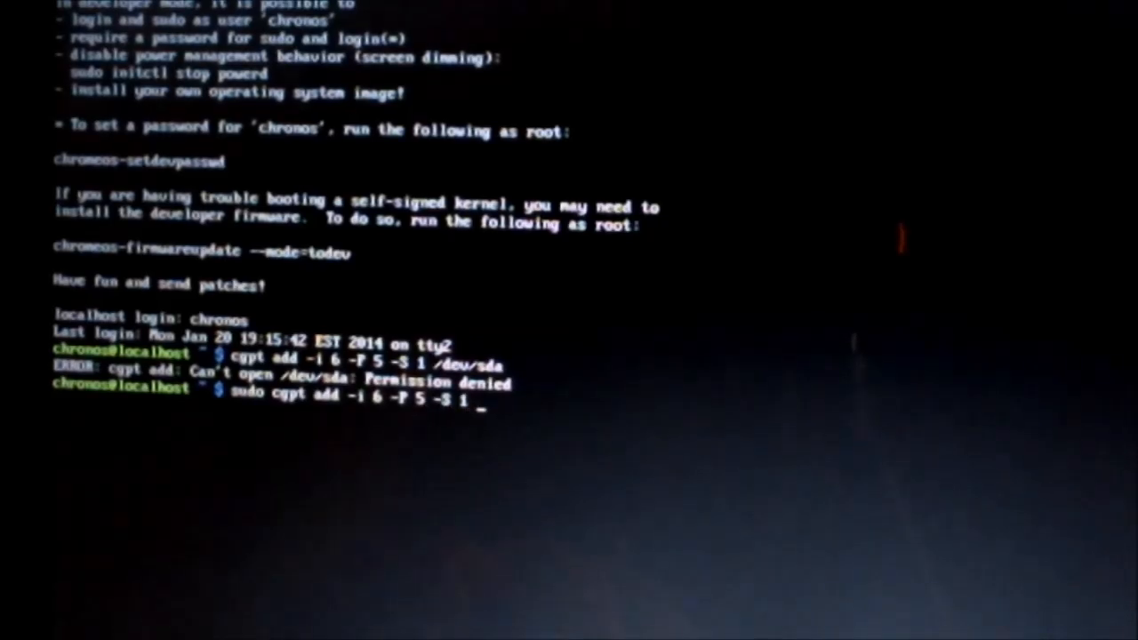
pyautogui.write('/dev')
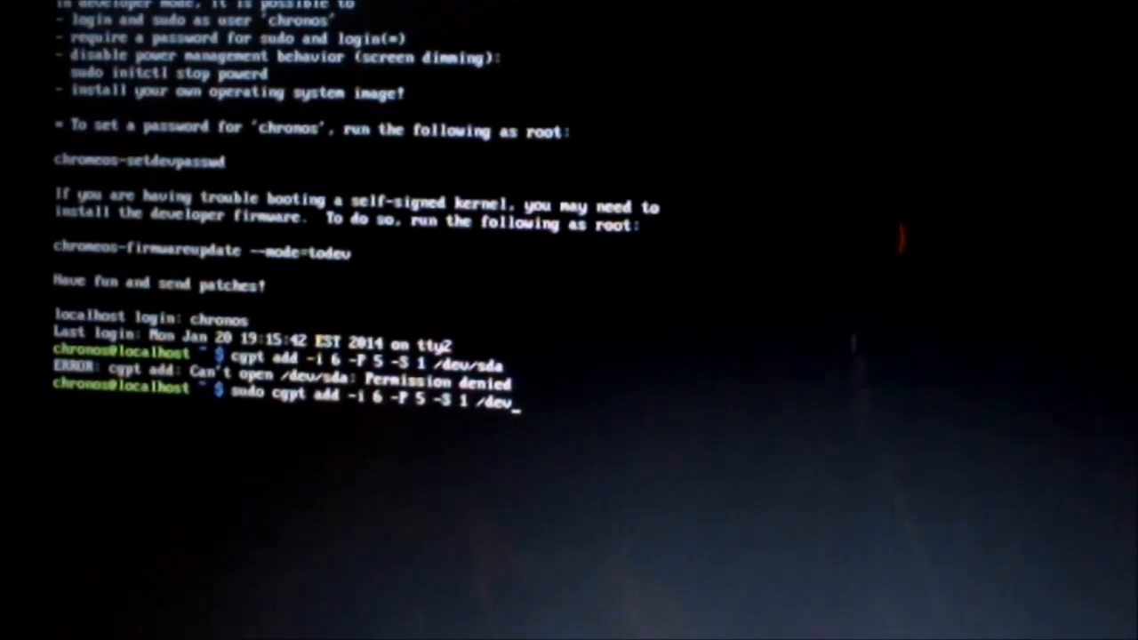
pyautogui.write('sda')
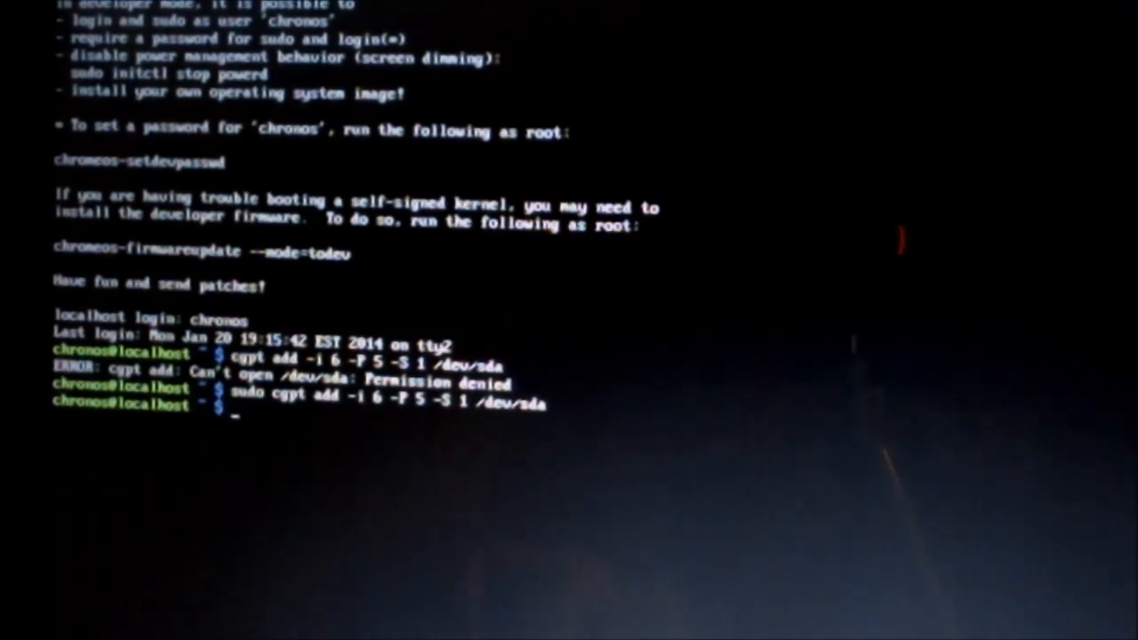
# Step: Reboot with sudo reboot and continue past the OS-verification-off warning into the kernel boot
pyautogui.write('sud')
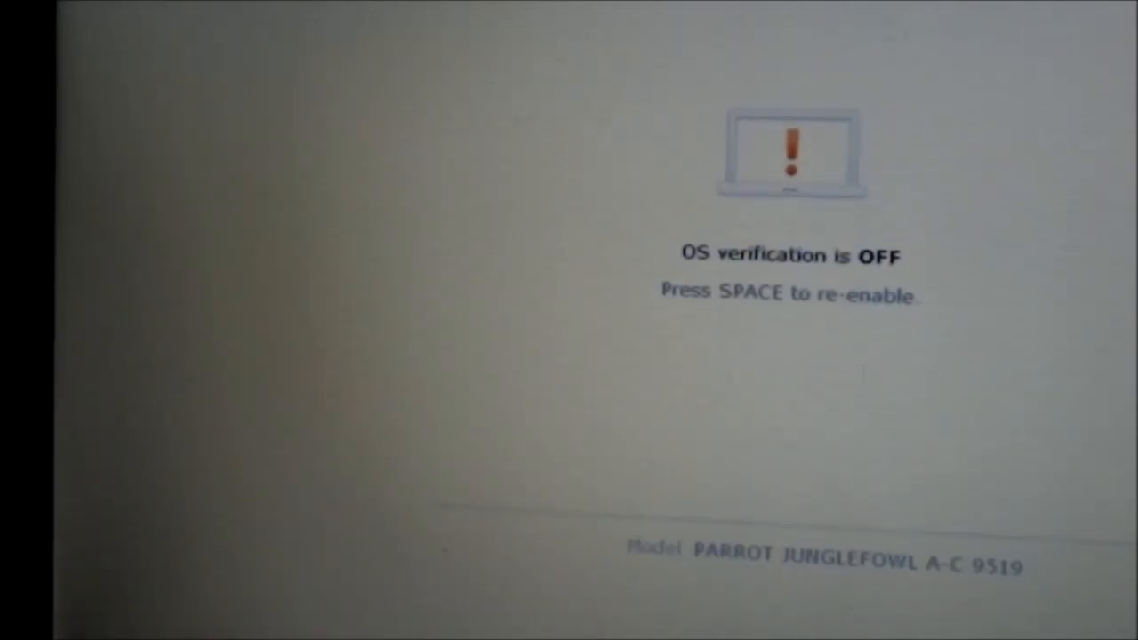
pyautogui.press('space')
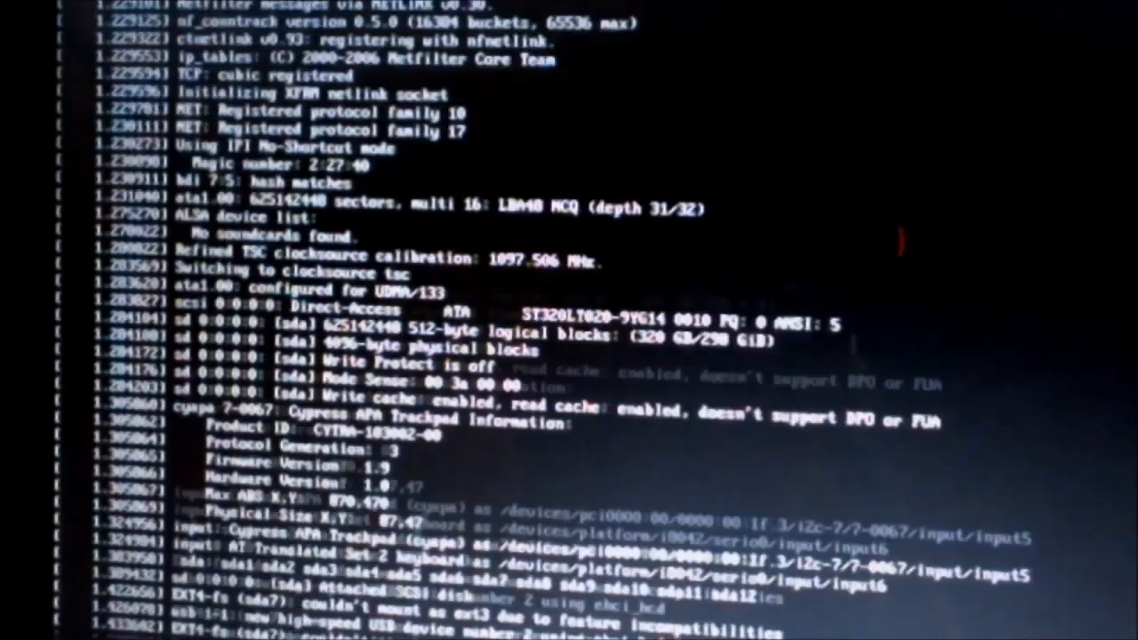